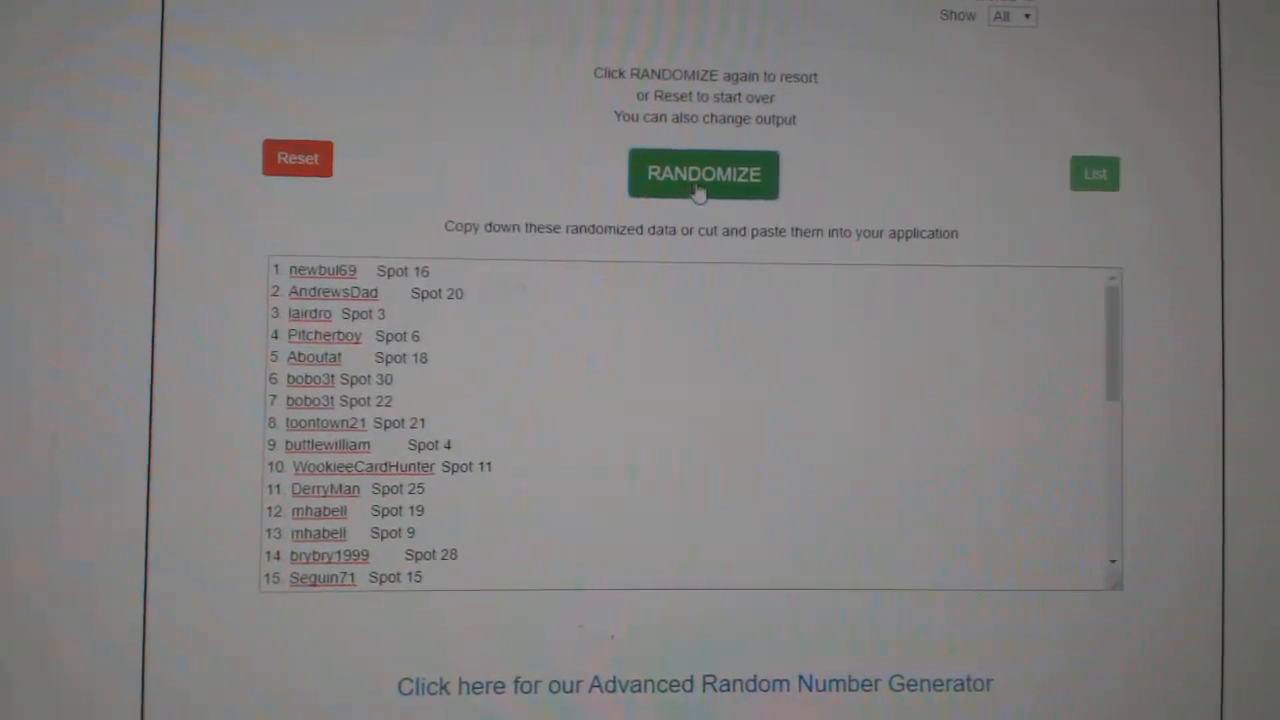
- Shuffle the participant-and-spot list, then the hockey team names, and select the team results
{"action": "left_click", "coordinate": [703, 174]}
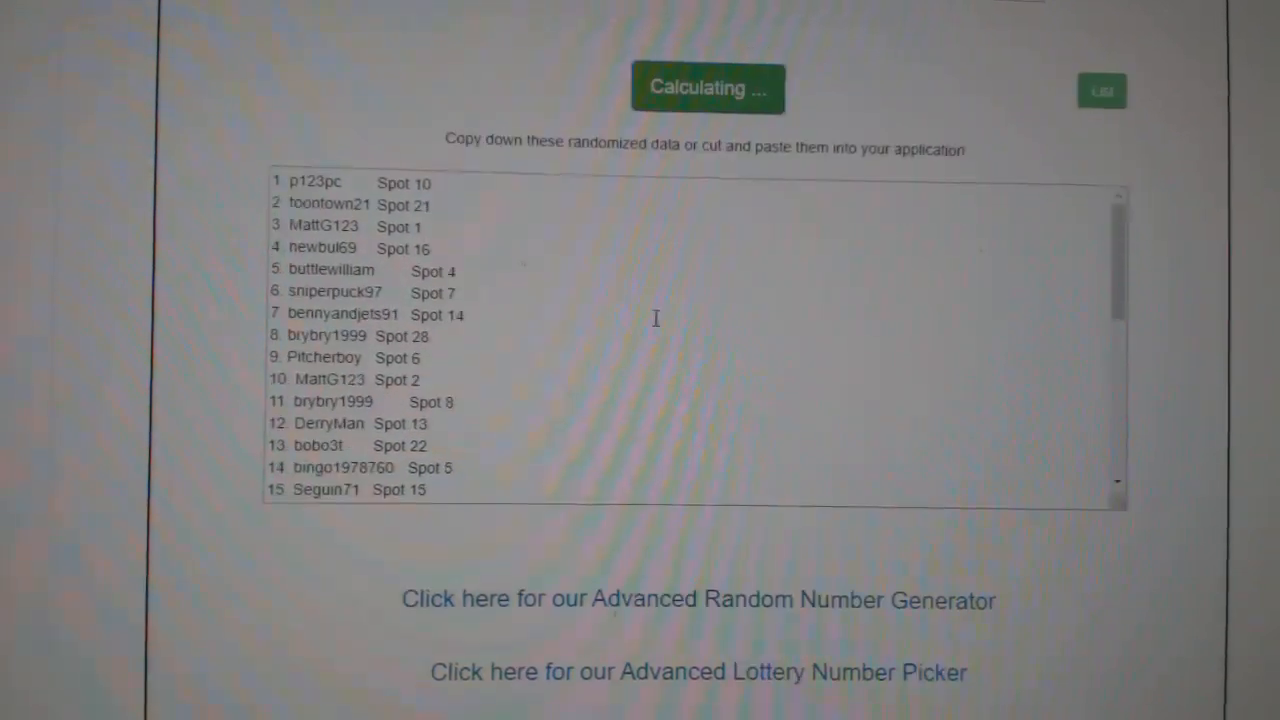
{"action": "left_click", "coordinate": [708, 87]}
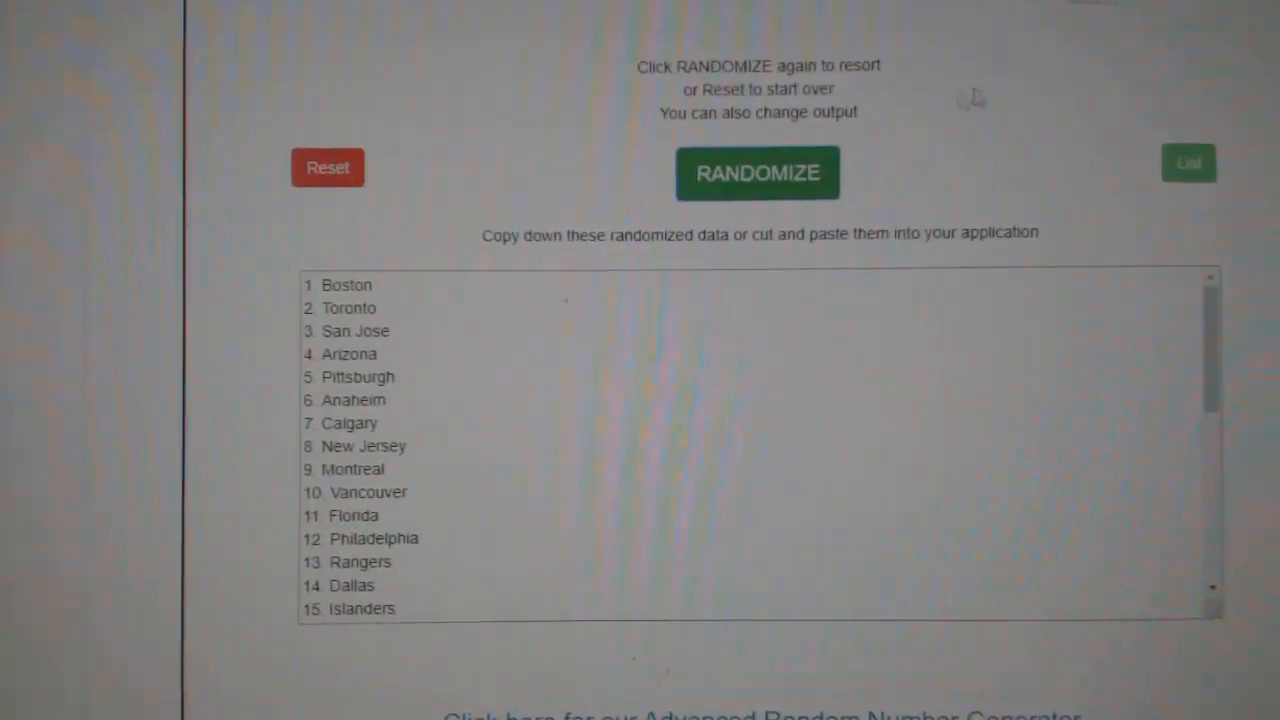
{"action": "left_click", "coordinate": [757, 172]}
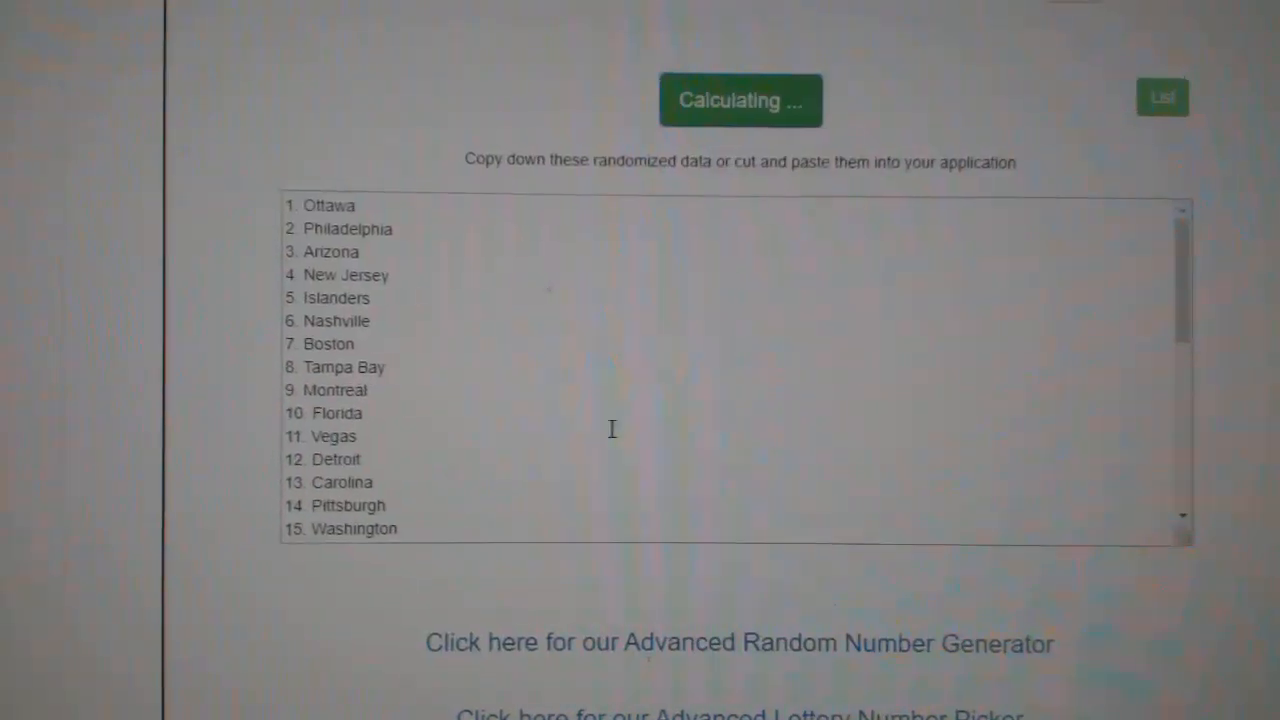
{"action": "left_click", "coordinate": [740, 100]}
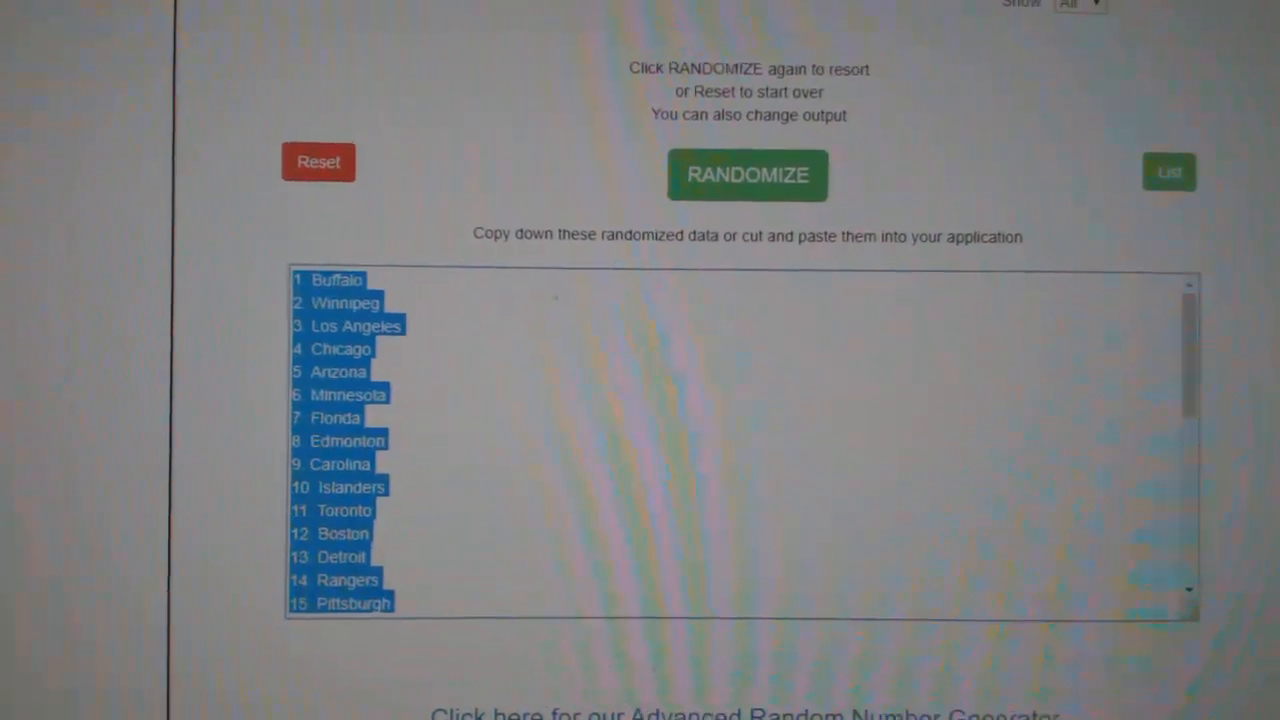